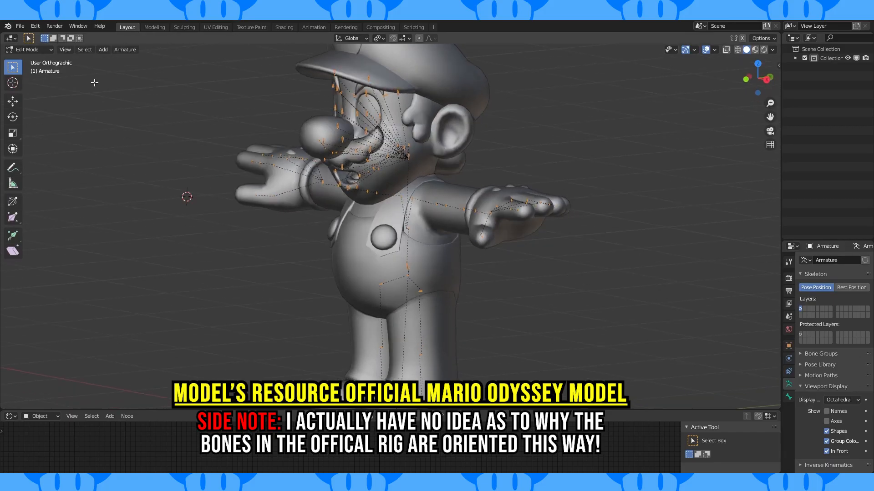
Step: Add a single-bone armature at Mario's base, enter Edit Mode, and show its Bone properties
key(s)
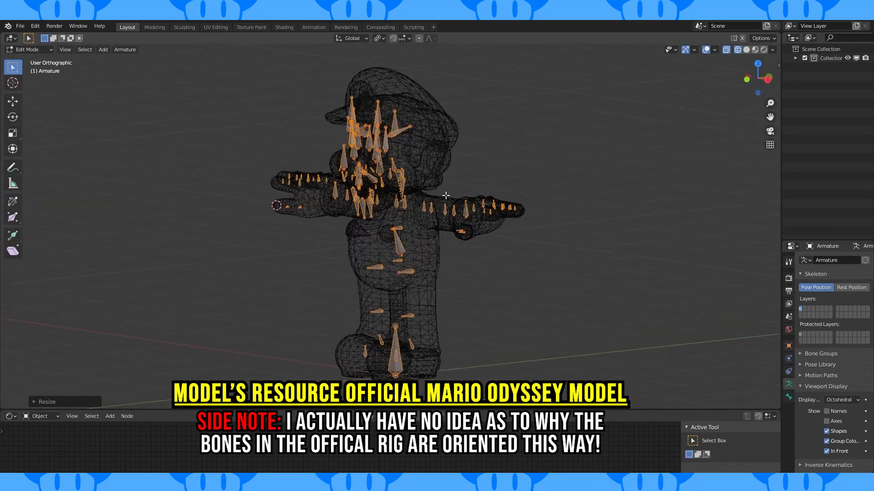
key(Tab)
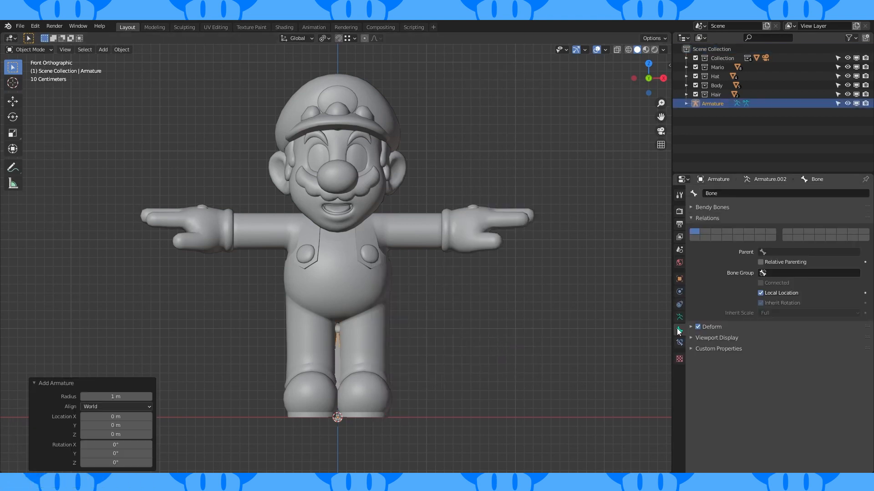
click(717, 338)
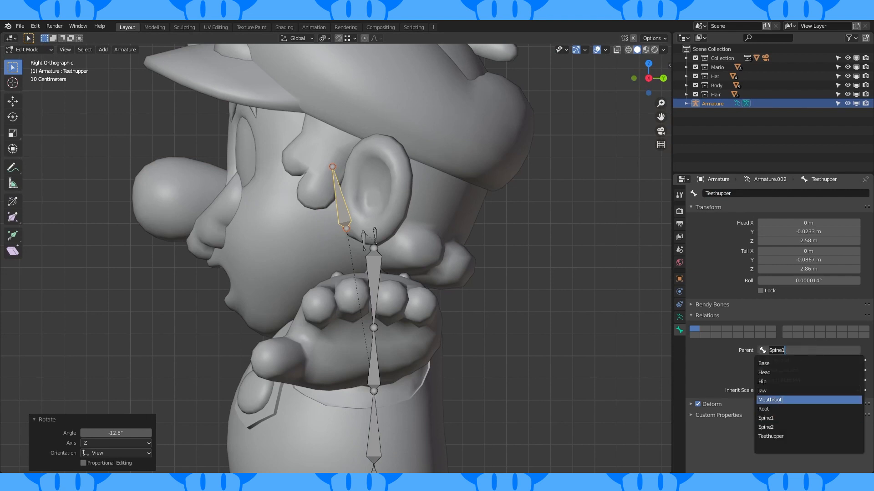
Step: Set Teethupper's parent to Mouthroot in Bone > Relations
click(770, 399)
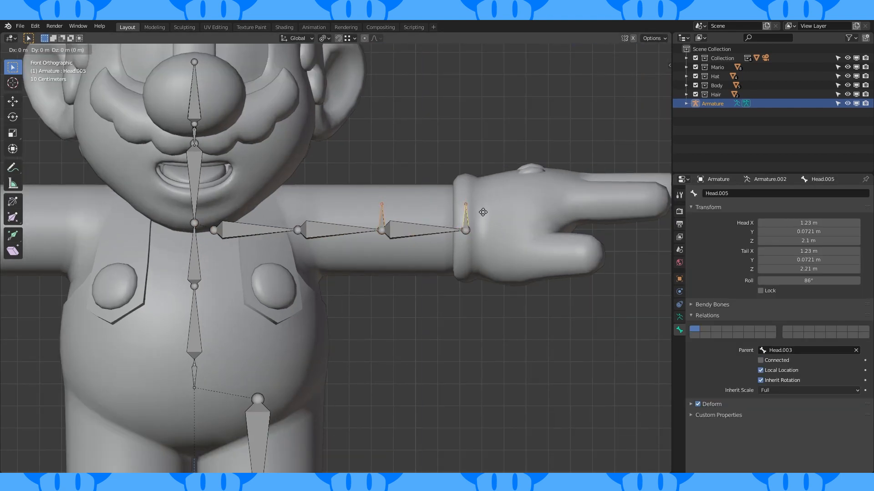
Step: Extrude bones from the chest along Mario's arm toward the wrist
key(e)
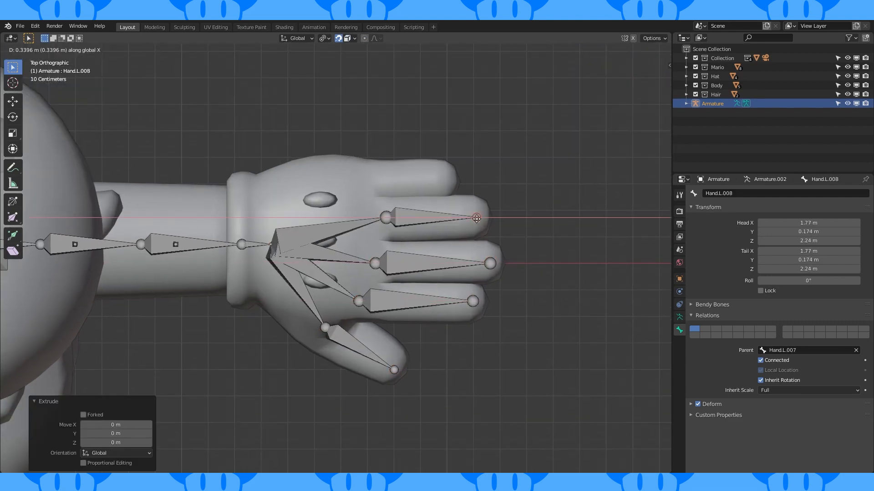
Step: Extend a bone from the wrist toward a fingertip of Mario's hand
key(Tab)
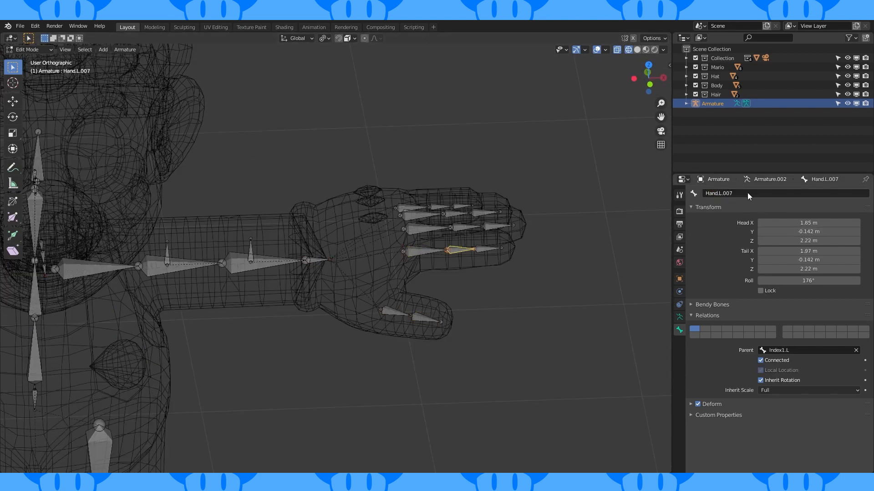
Step: Rename a finger bone, such as Index1.L, in the Bone tab name field
click(429, 228)
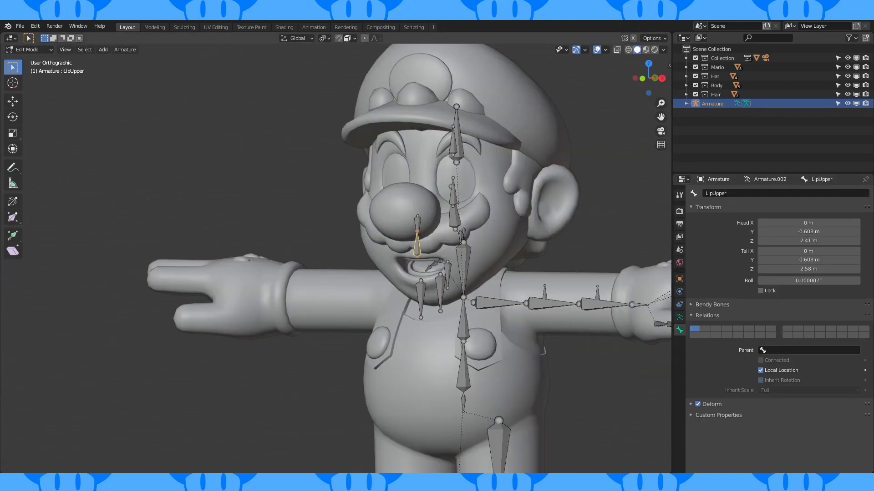
Step: Position the lower eyelid bone EyelidLower.L.001 just below Mario's eye
click(441, 290)
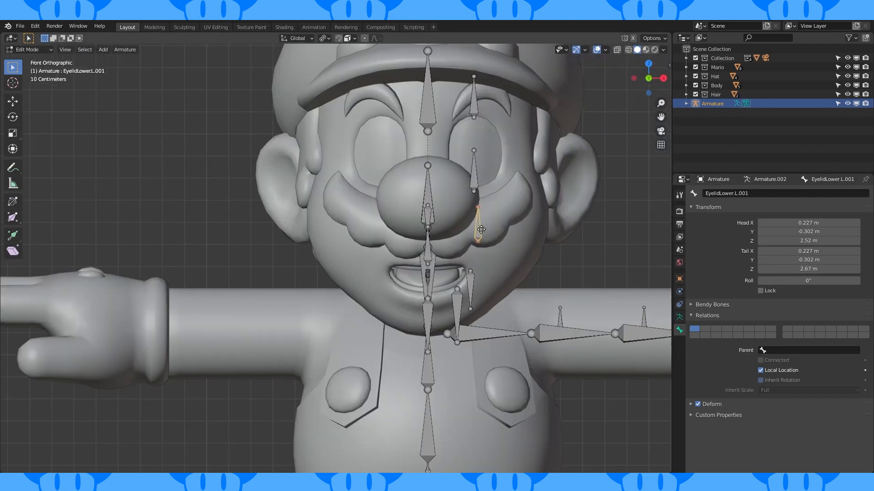
drag(476, 223, 452, 211)
text(H)
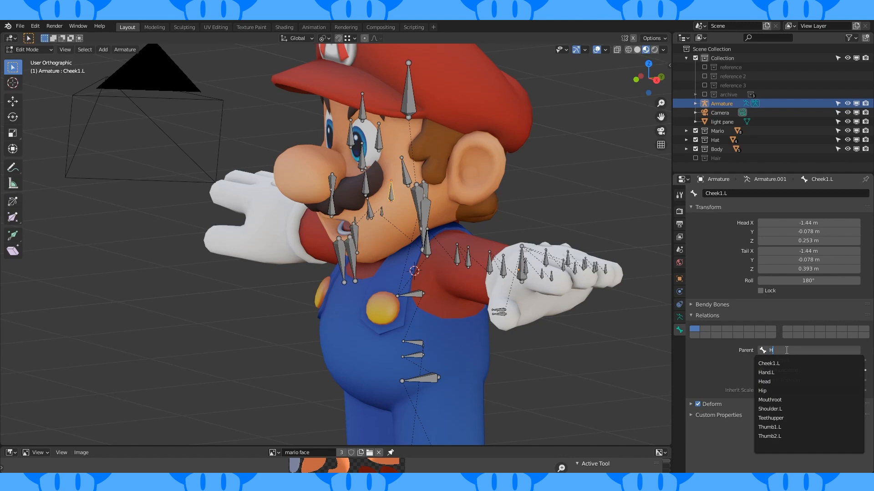
Step: Pick a parent bone for Cheek1.L and finish naming the lip bone
click(764, 381)
text(Lip)
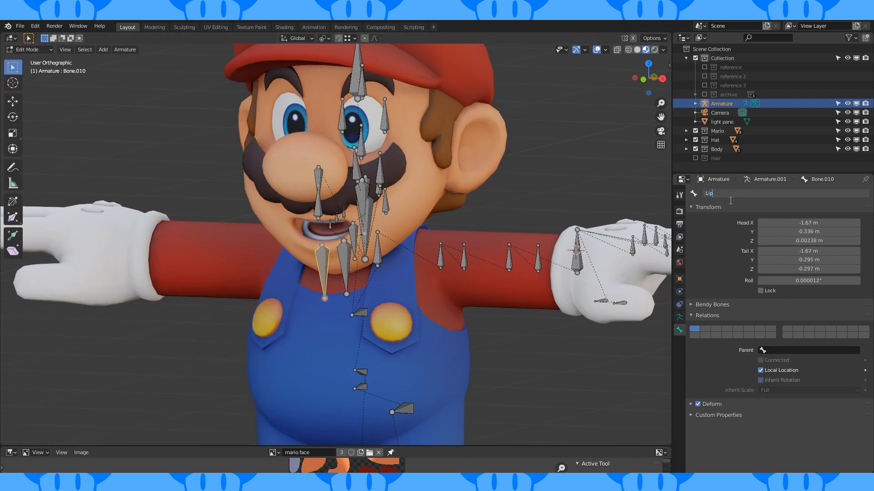
click(808, 350)
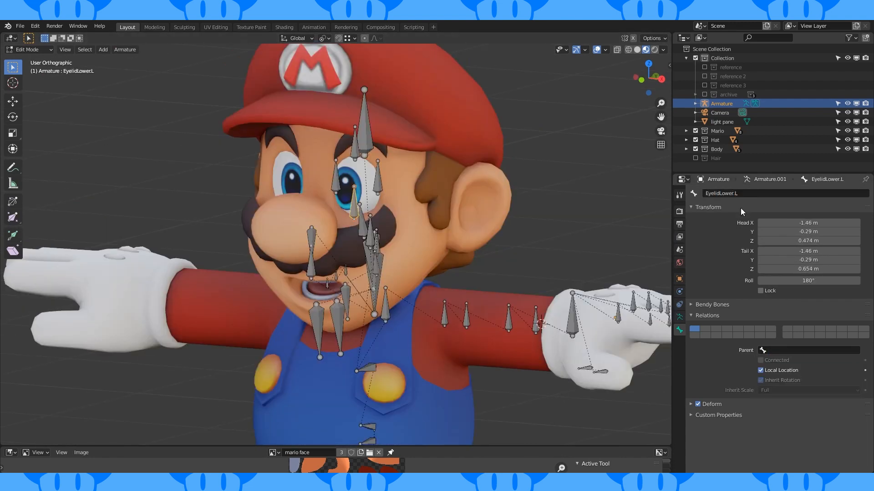
click(808, 350)
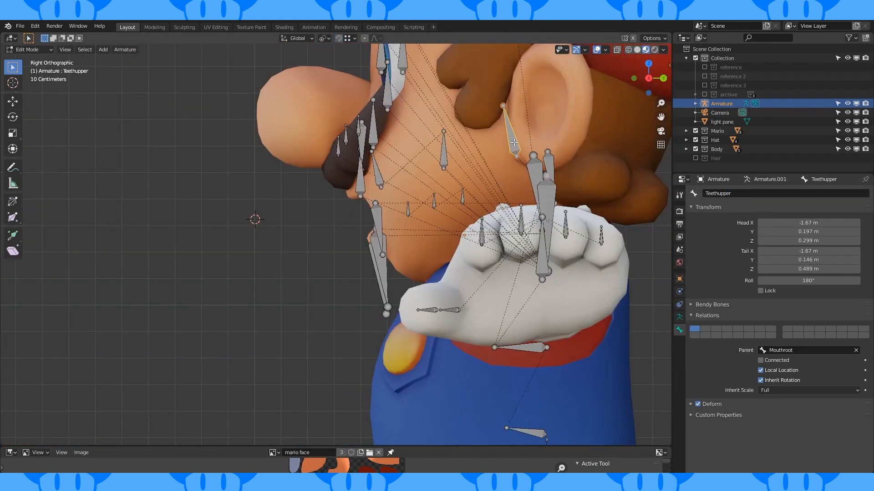
Step: Drag in the right orthographic view while linking face bones to parents
drag(512, 140, 438, 170)
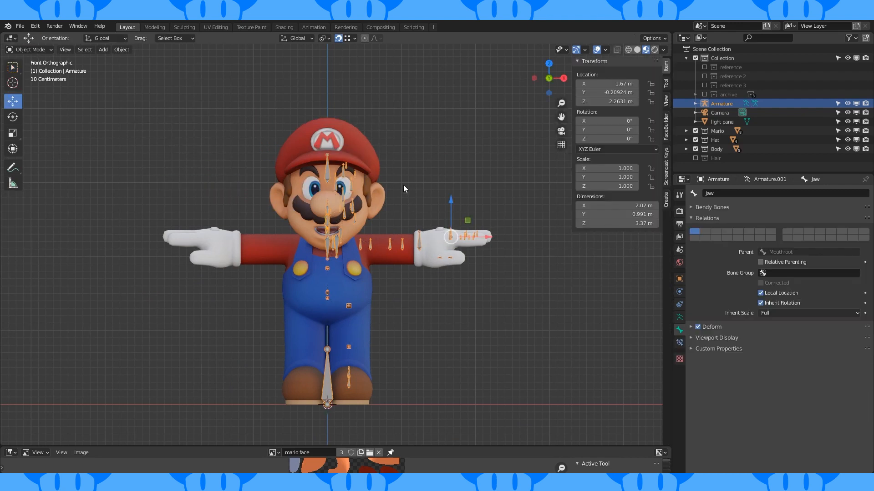
click(121, 50)
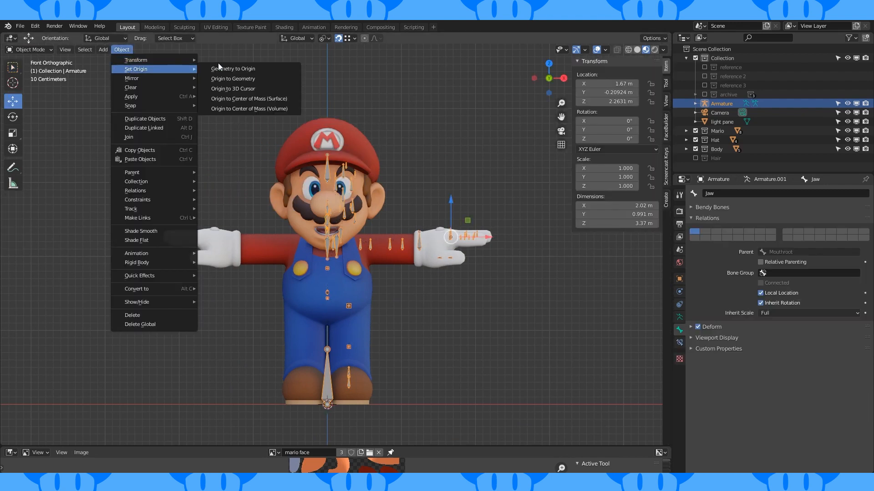
key(Tab)
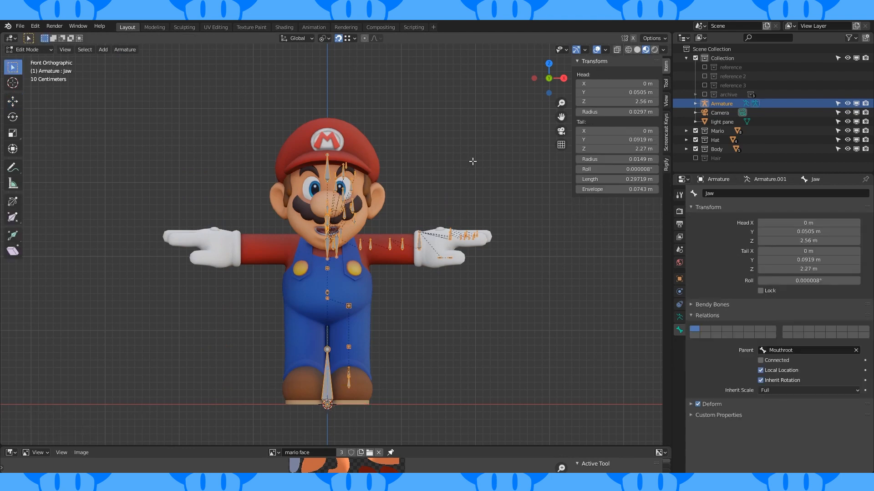